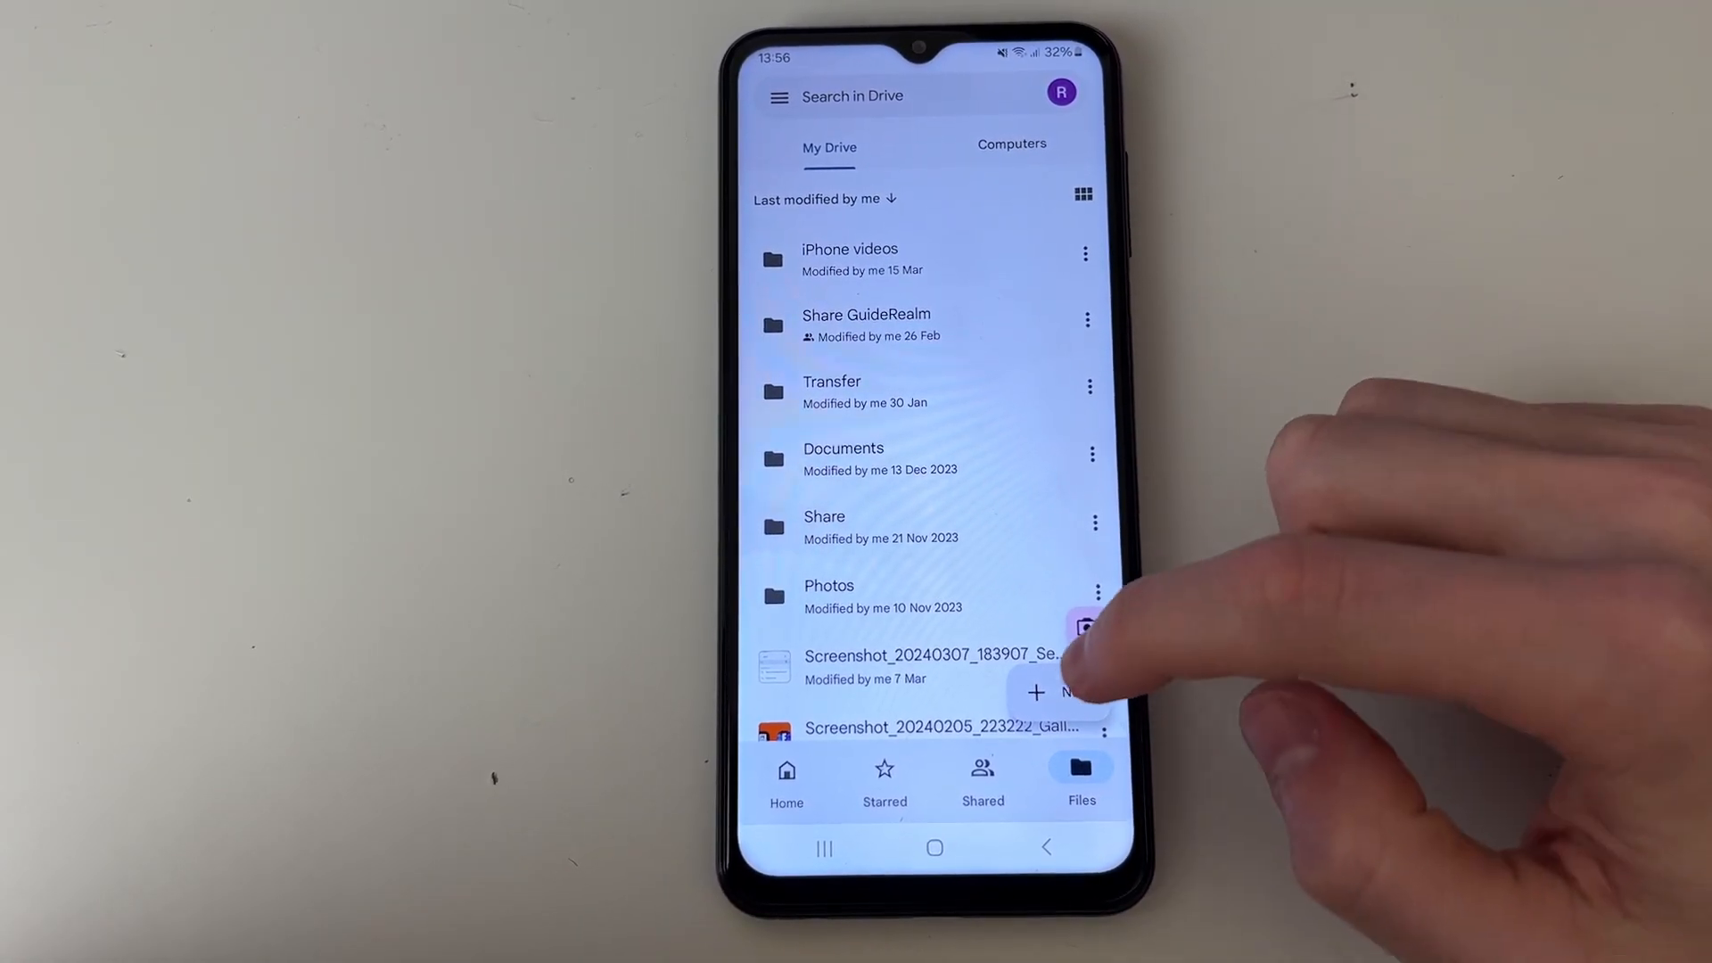
Create a new folder named 'Android' in My Drive on the phone.
{"action": "left_click", "coordinate": [1034, 694]}
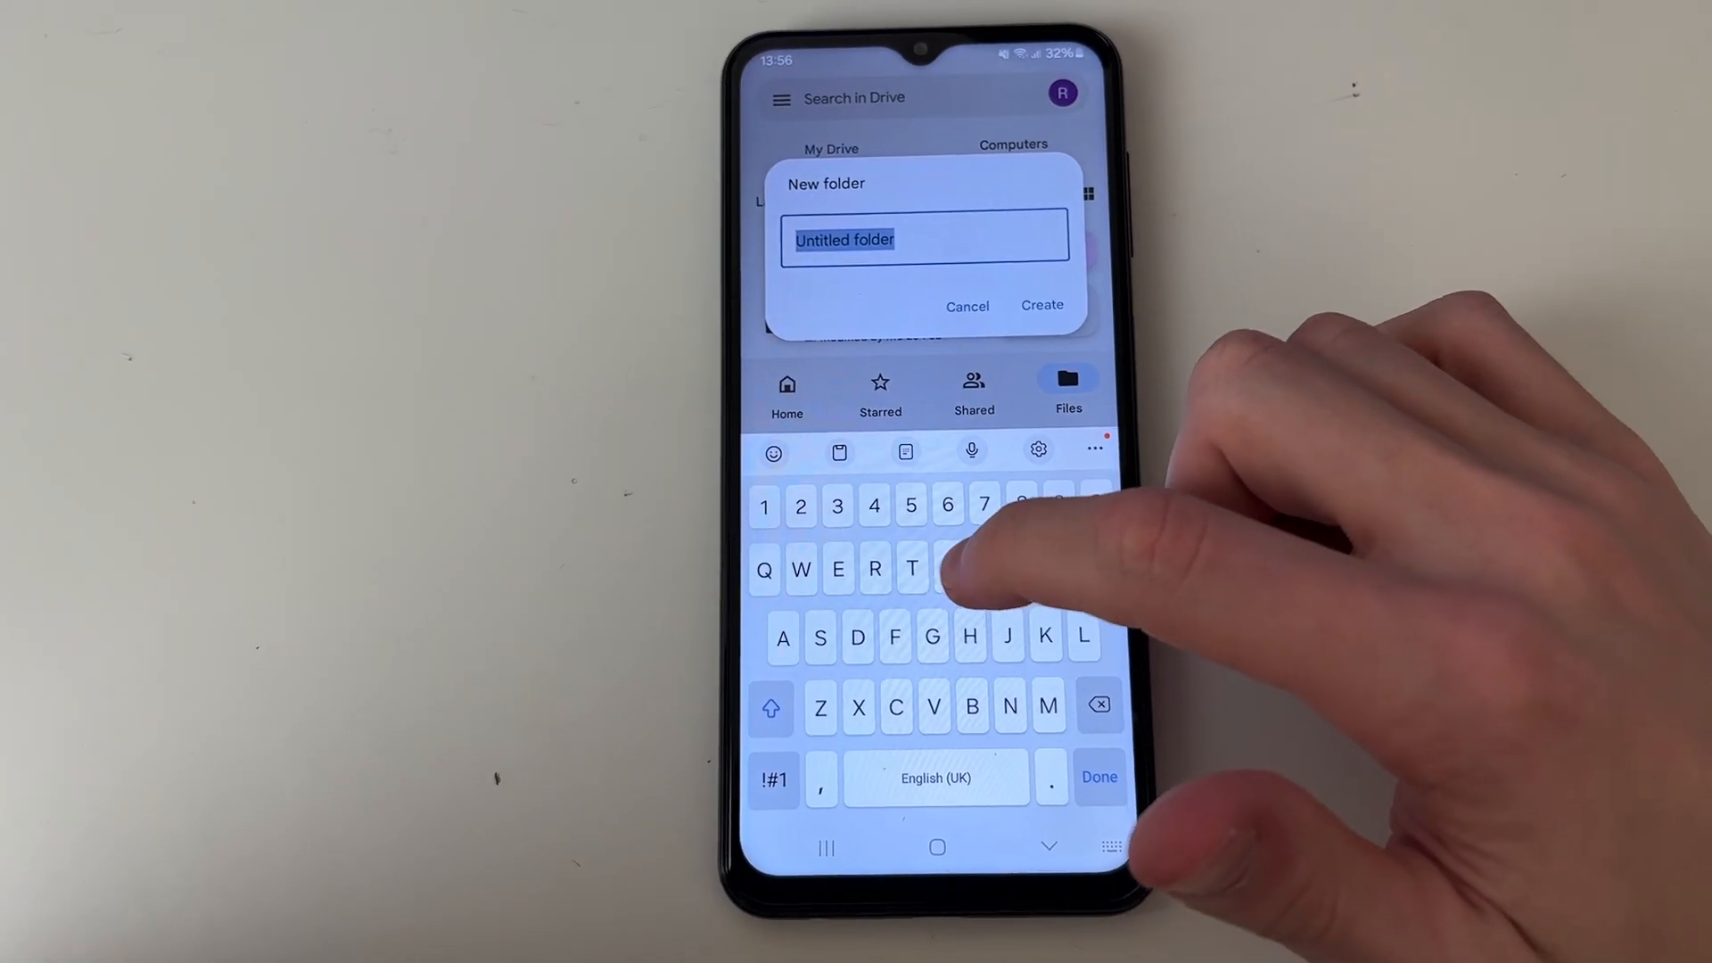
{"action": "type", "text": "Android"}
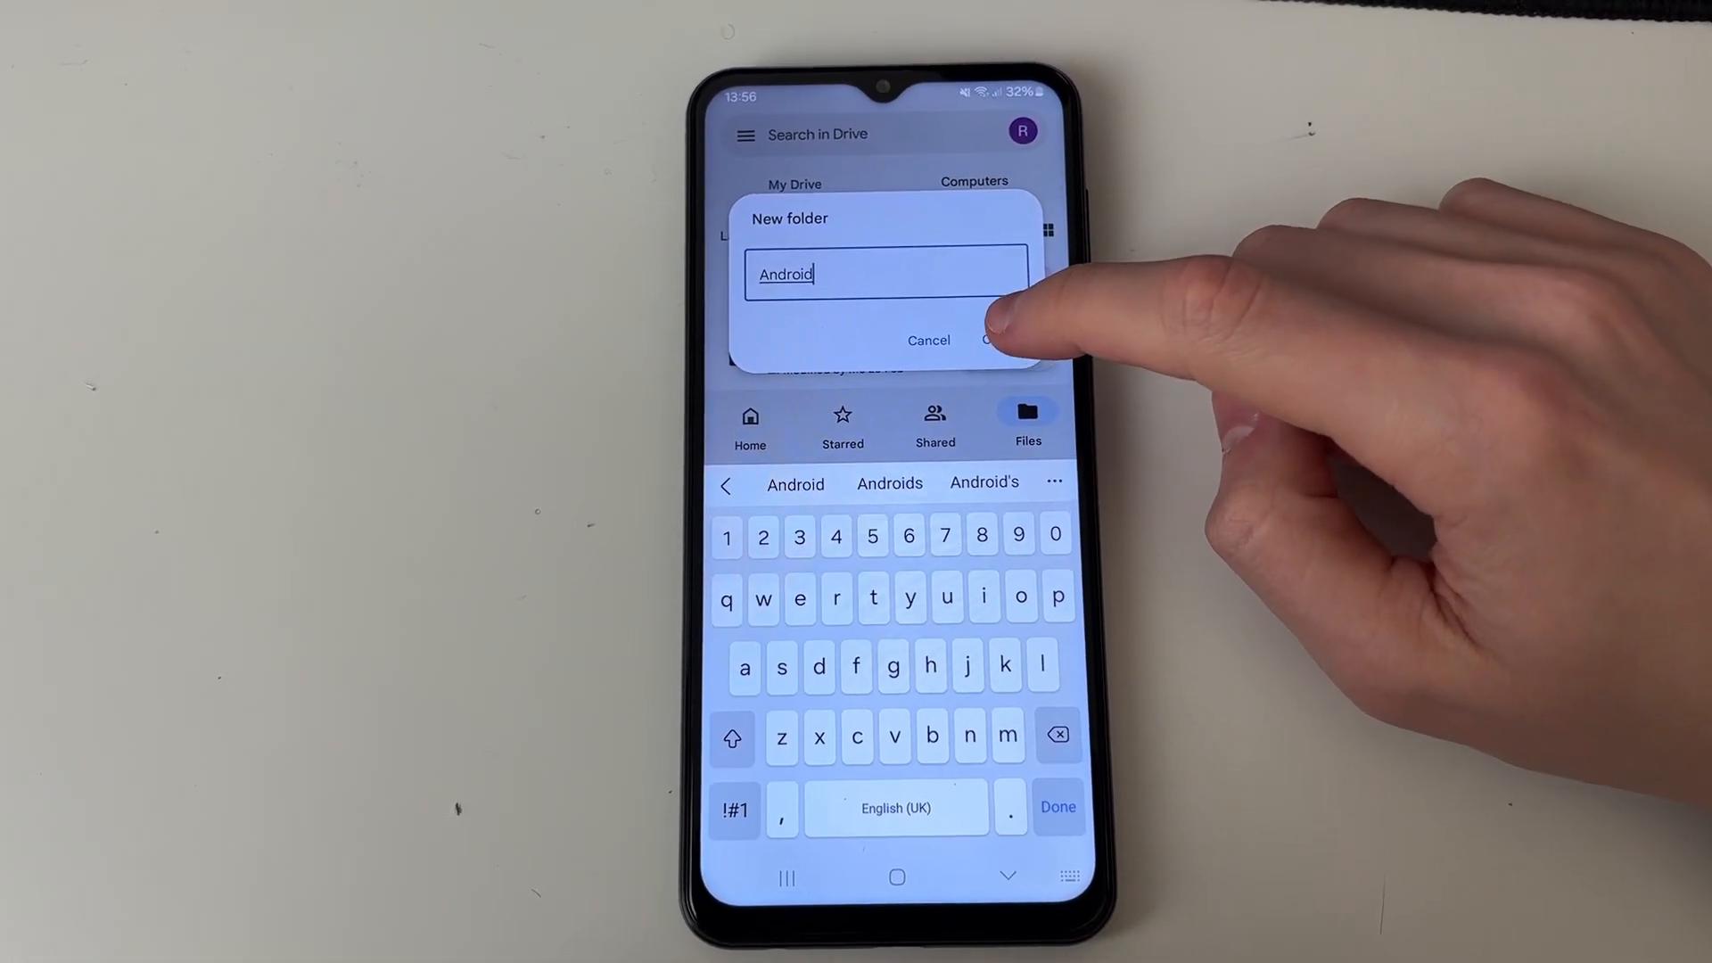
{"action": "left_click", "coordinate": [993, 338]}
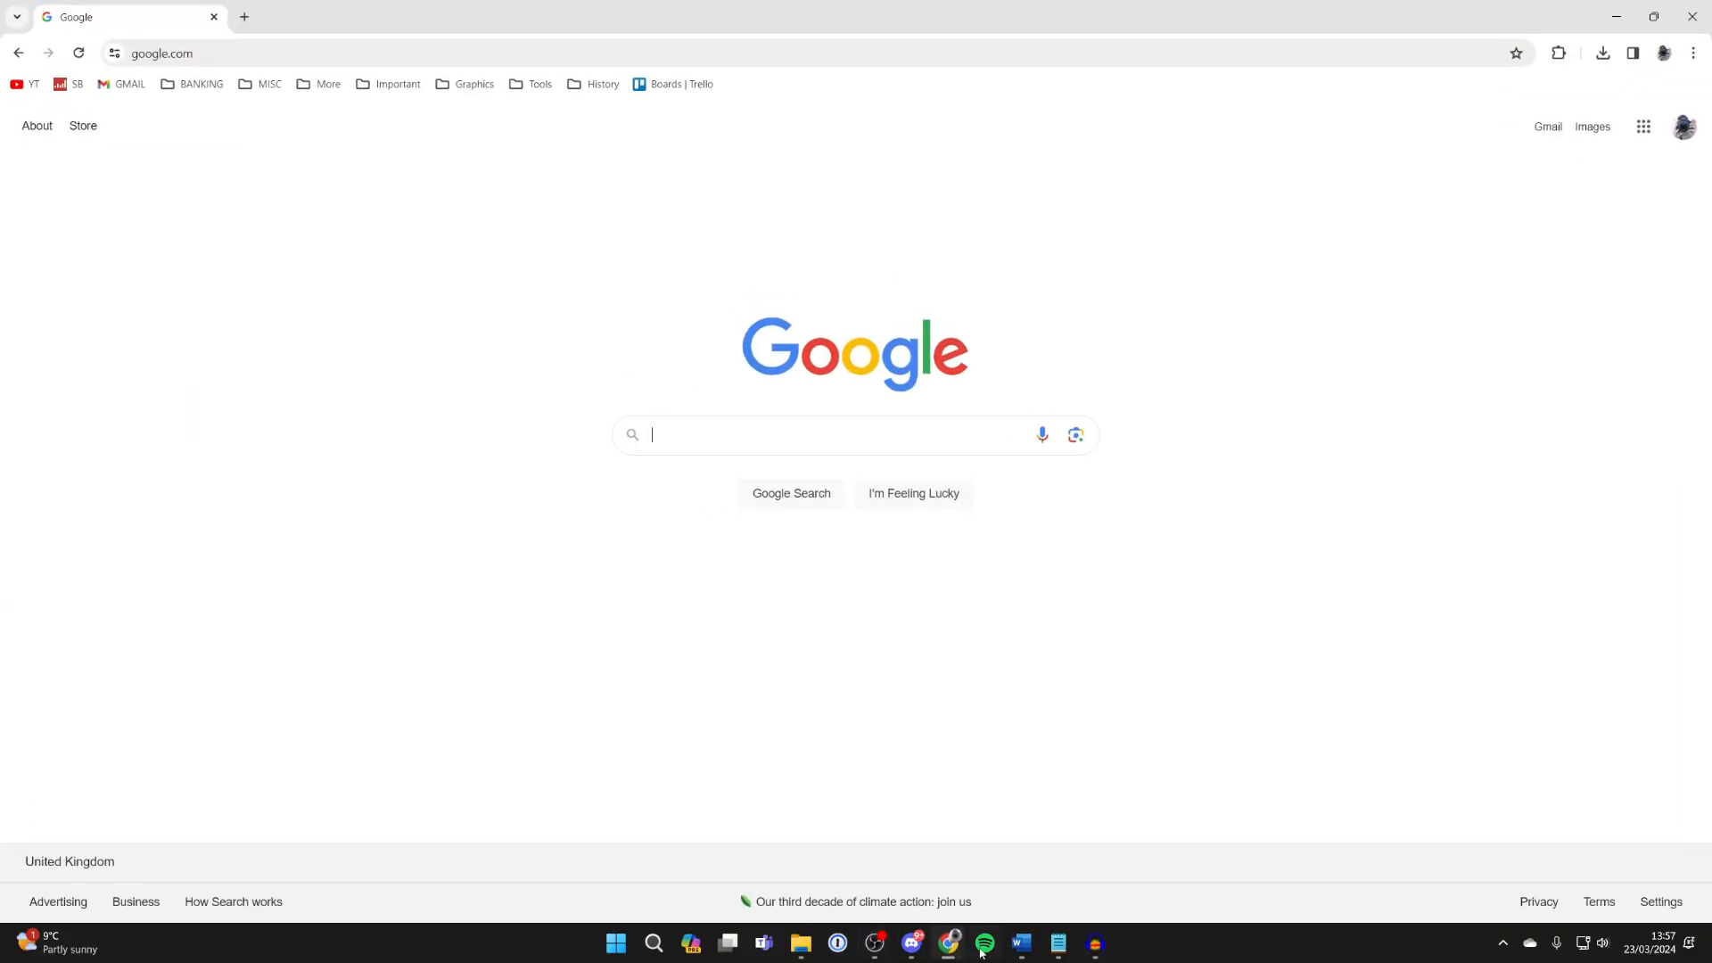
{"action": "mouse_move", "coordinate": [685, 587]}
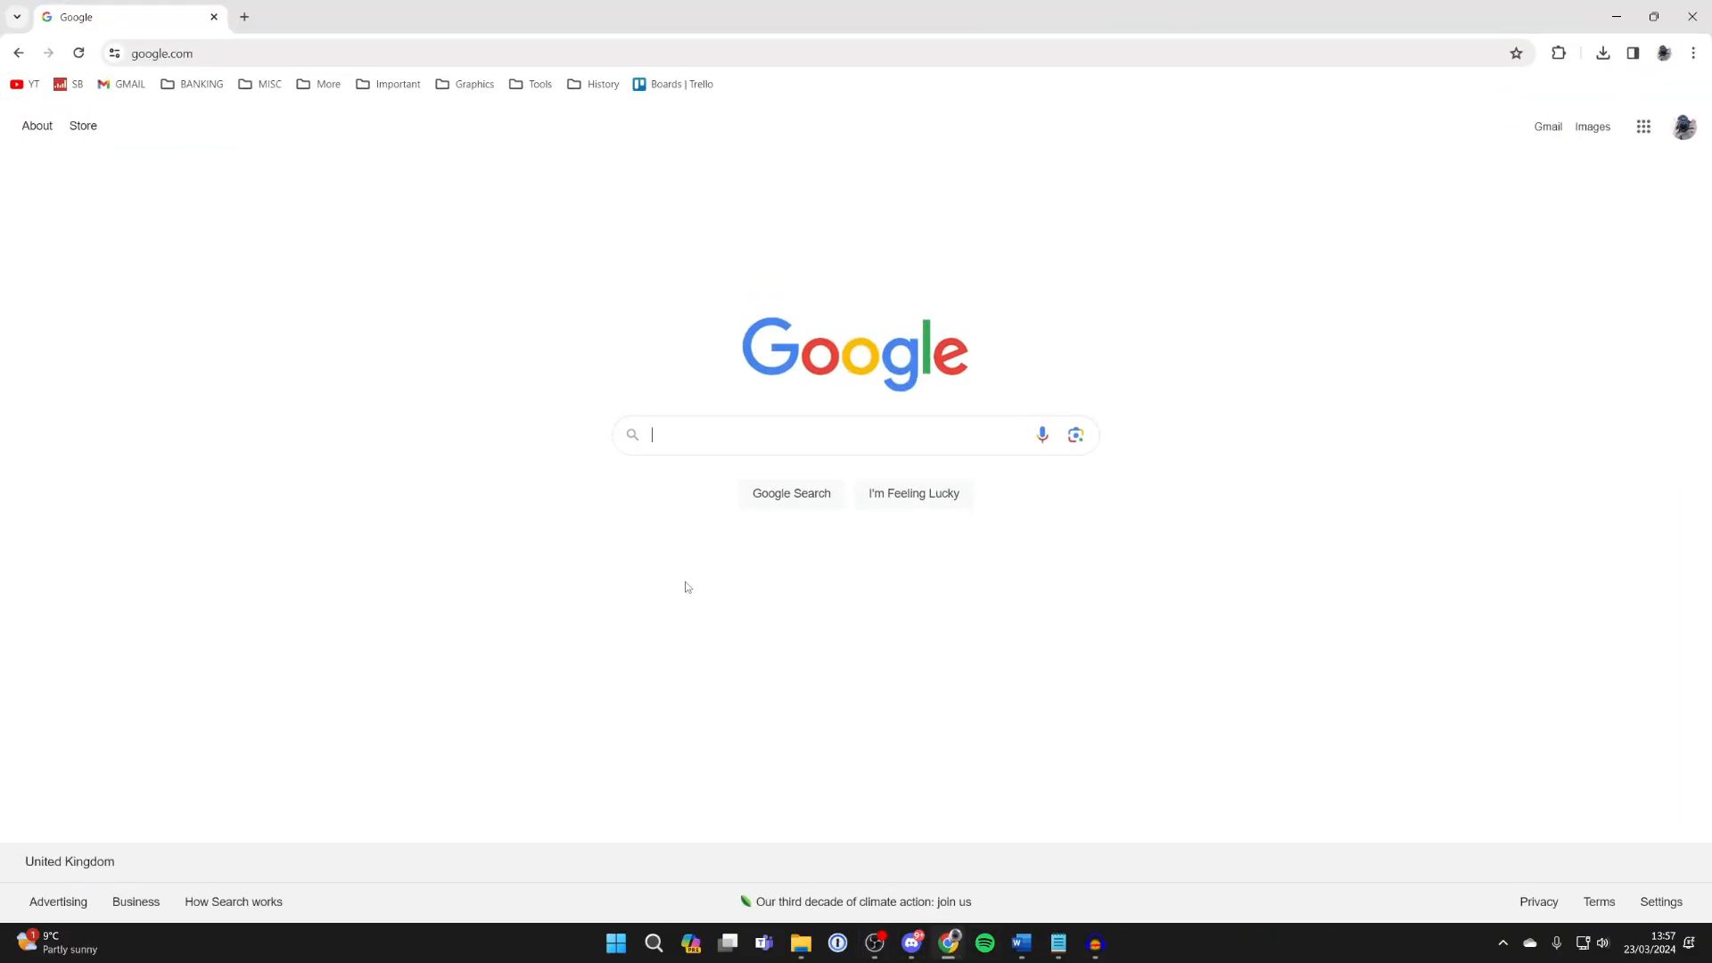
Search Google for 'drive' to reach the Google Drive sign-in result.
{"action": "type", "text": "drive"}
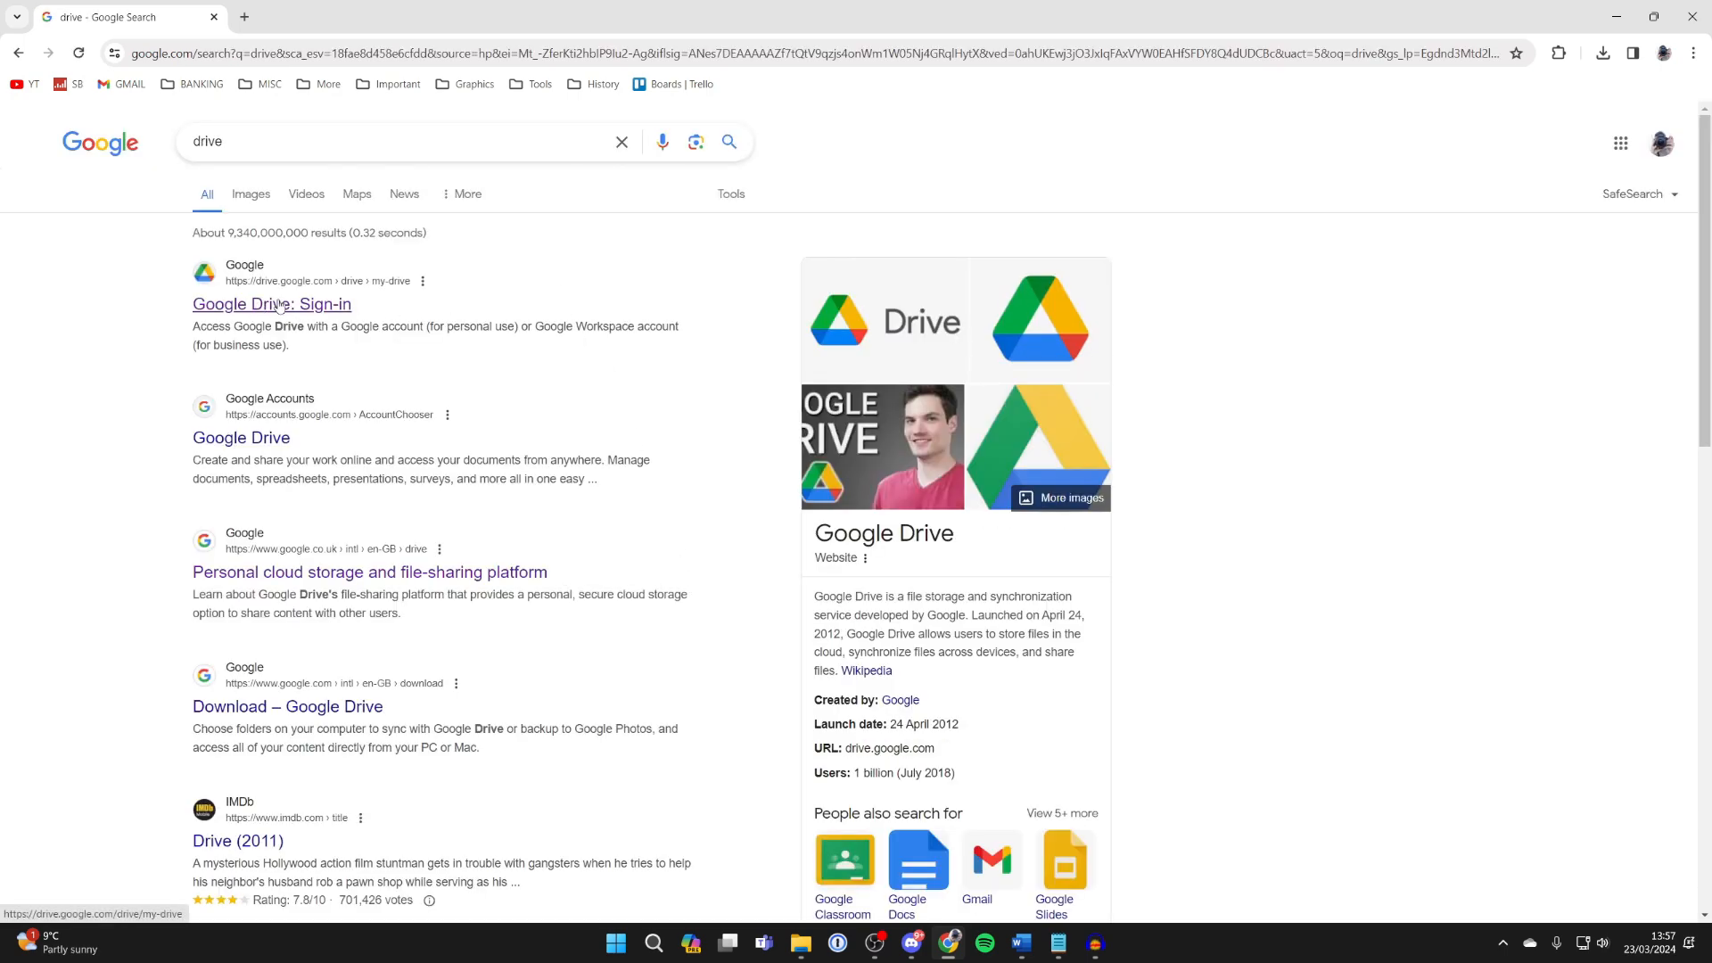
Go from the search result into Google Drive, My Drive, and the Android folder.
{"action": "left_click", "coordinate": [271, 303]}
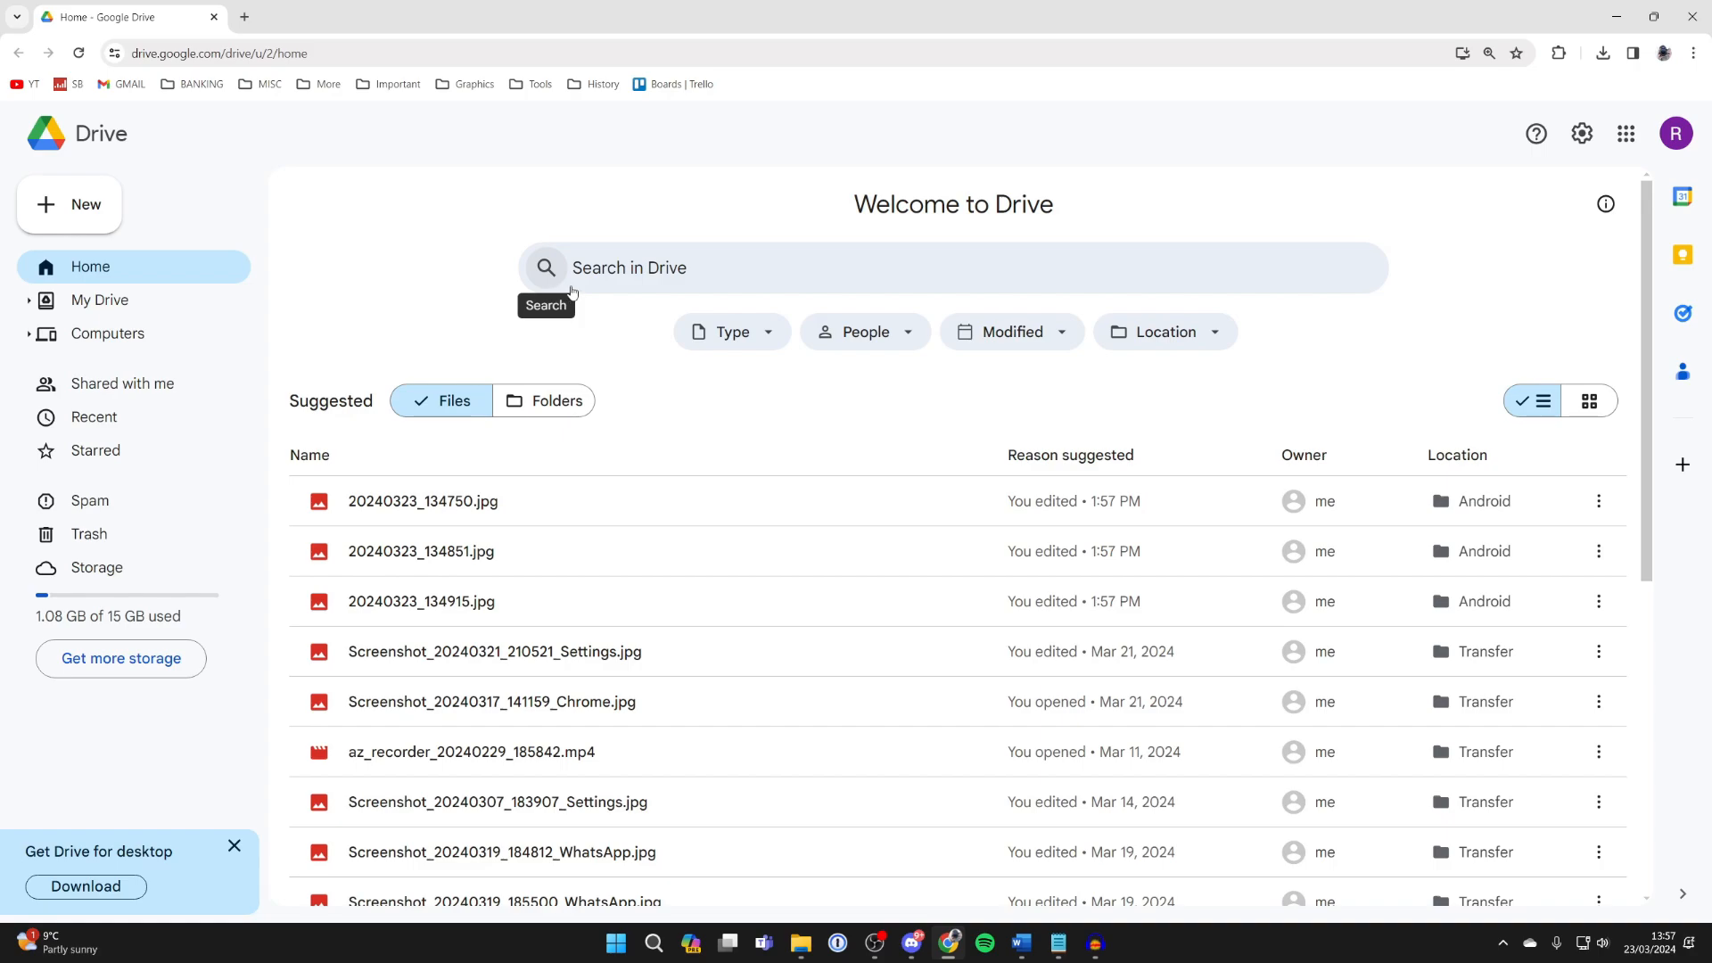
{"action": "mouse_move", "coordinate": [303, 316]}
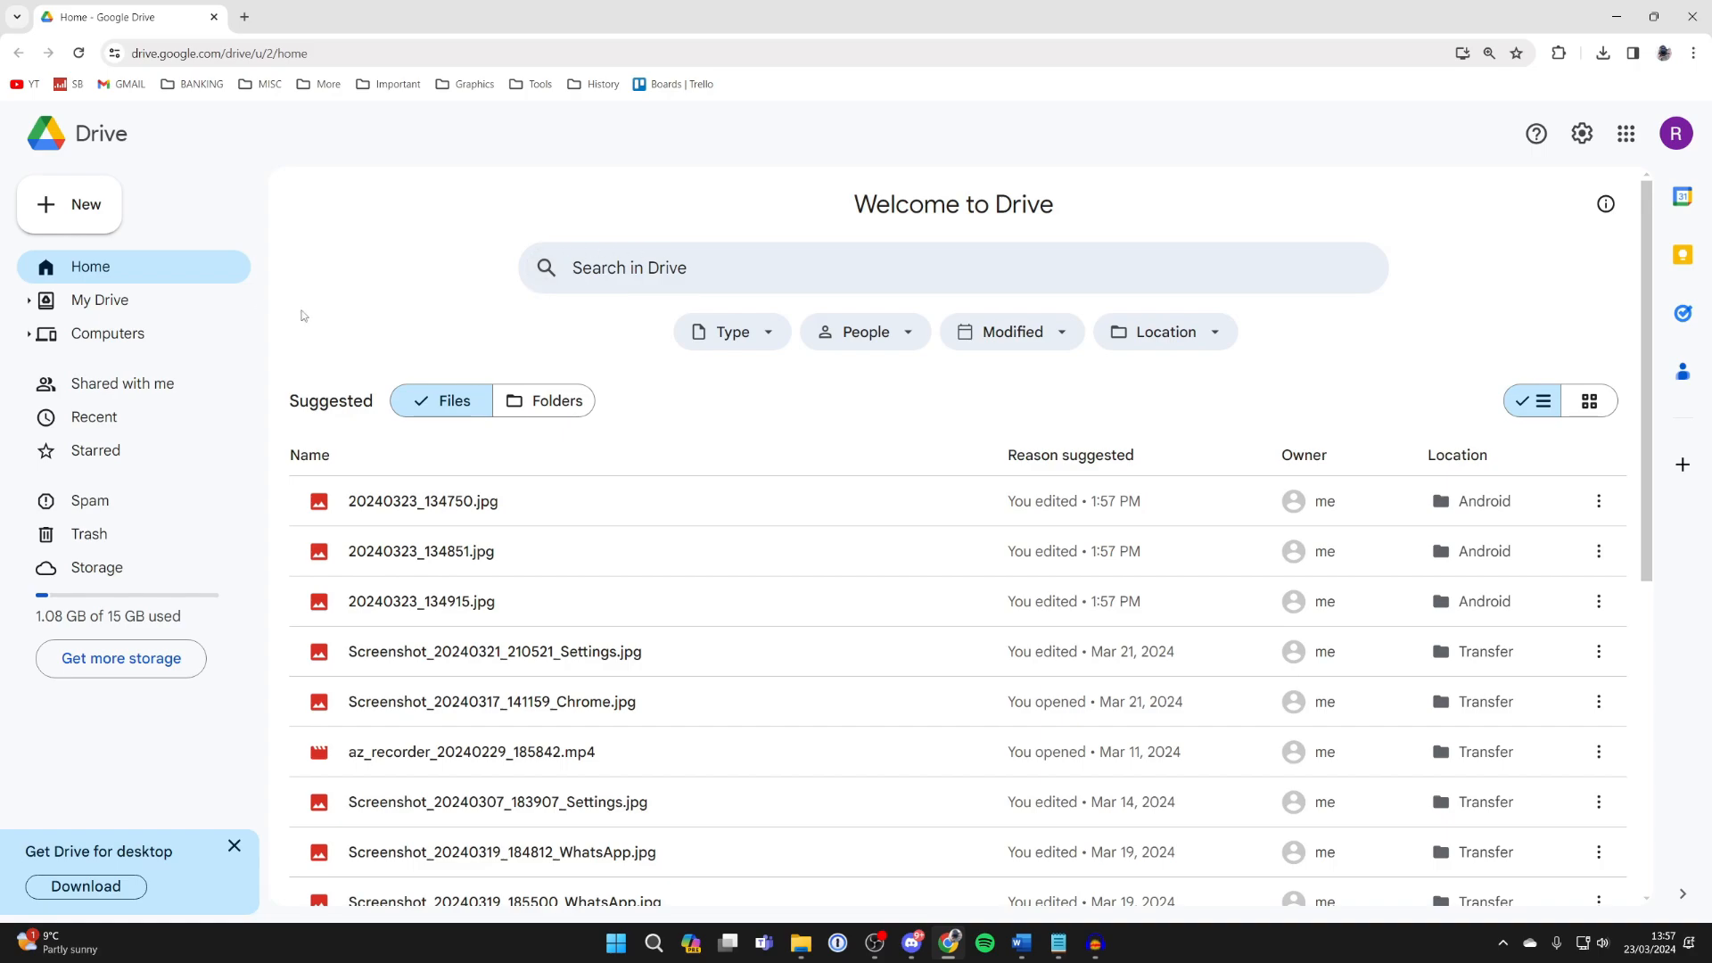
{"action": "left_click", "coordinate": [99, 299]}
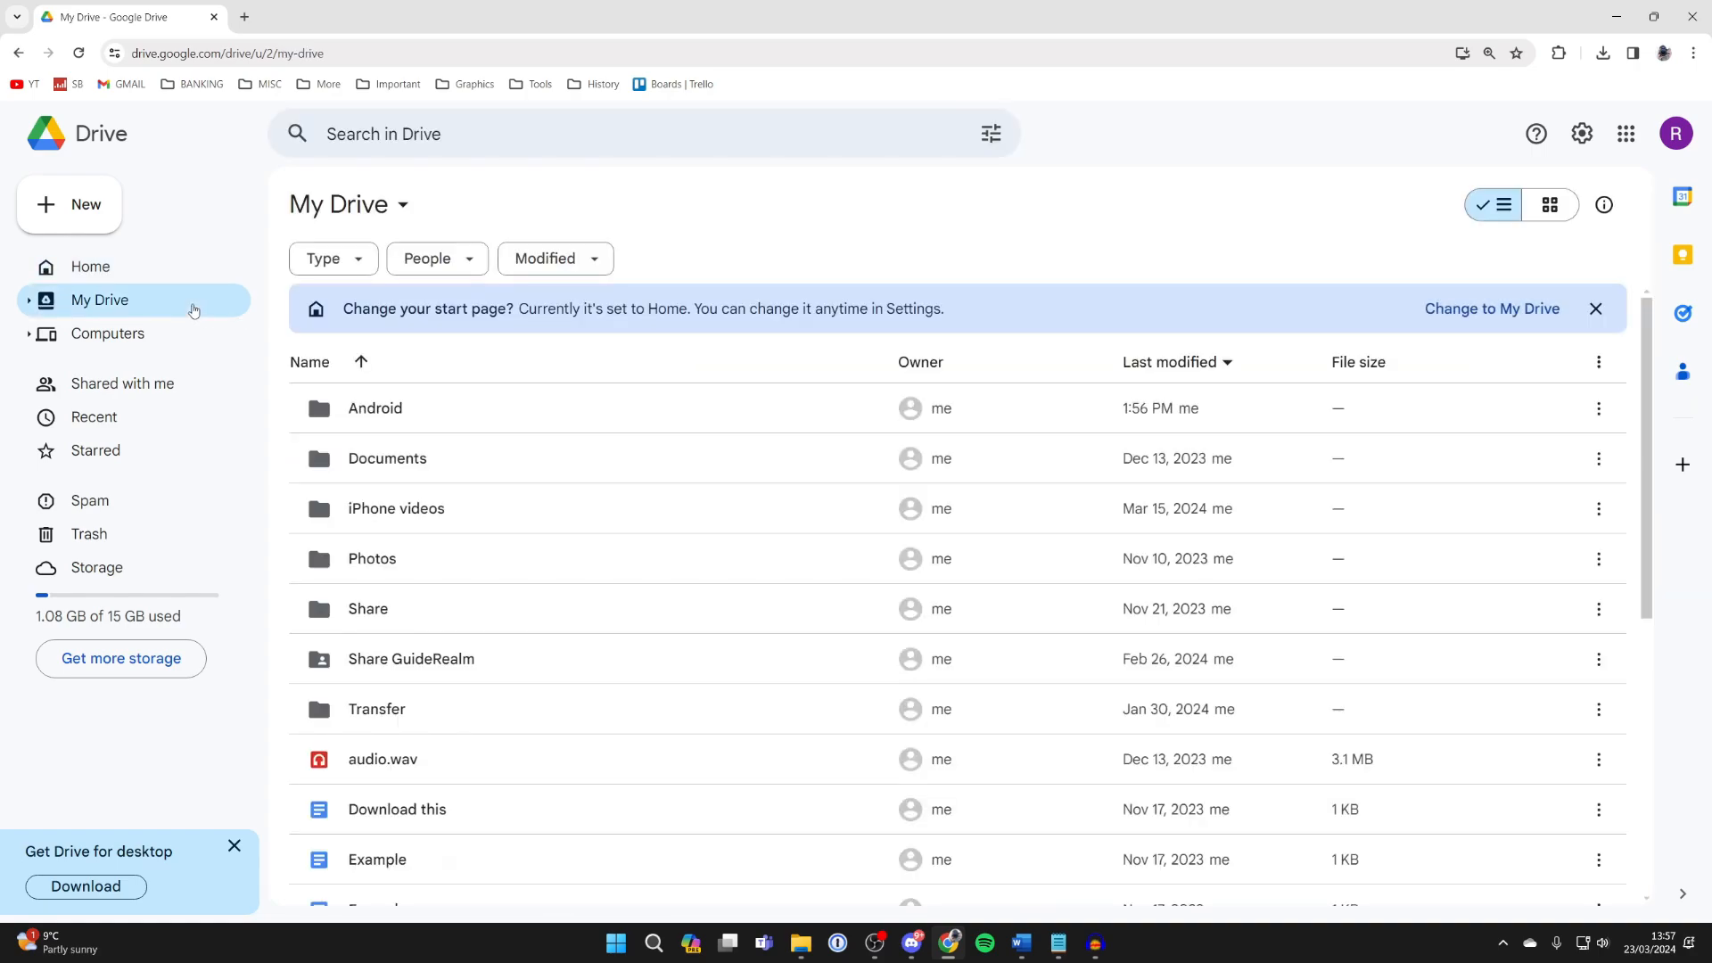
{"action": "mouse_move", "coordinate": [432, 407]}
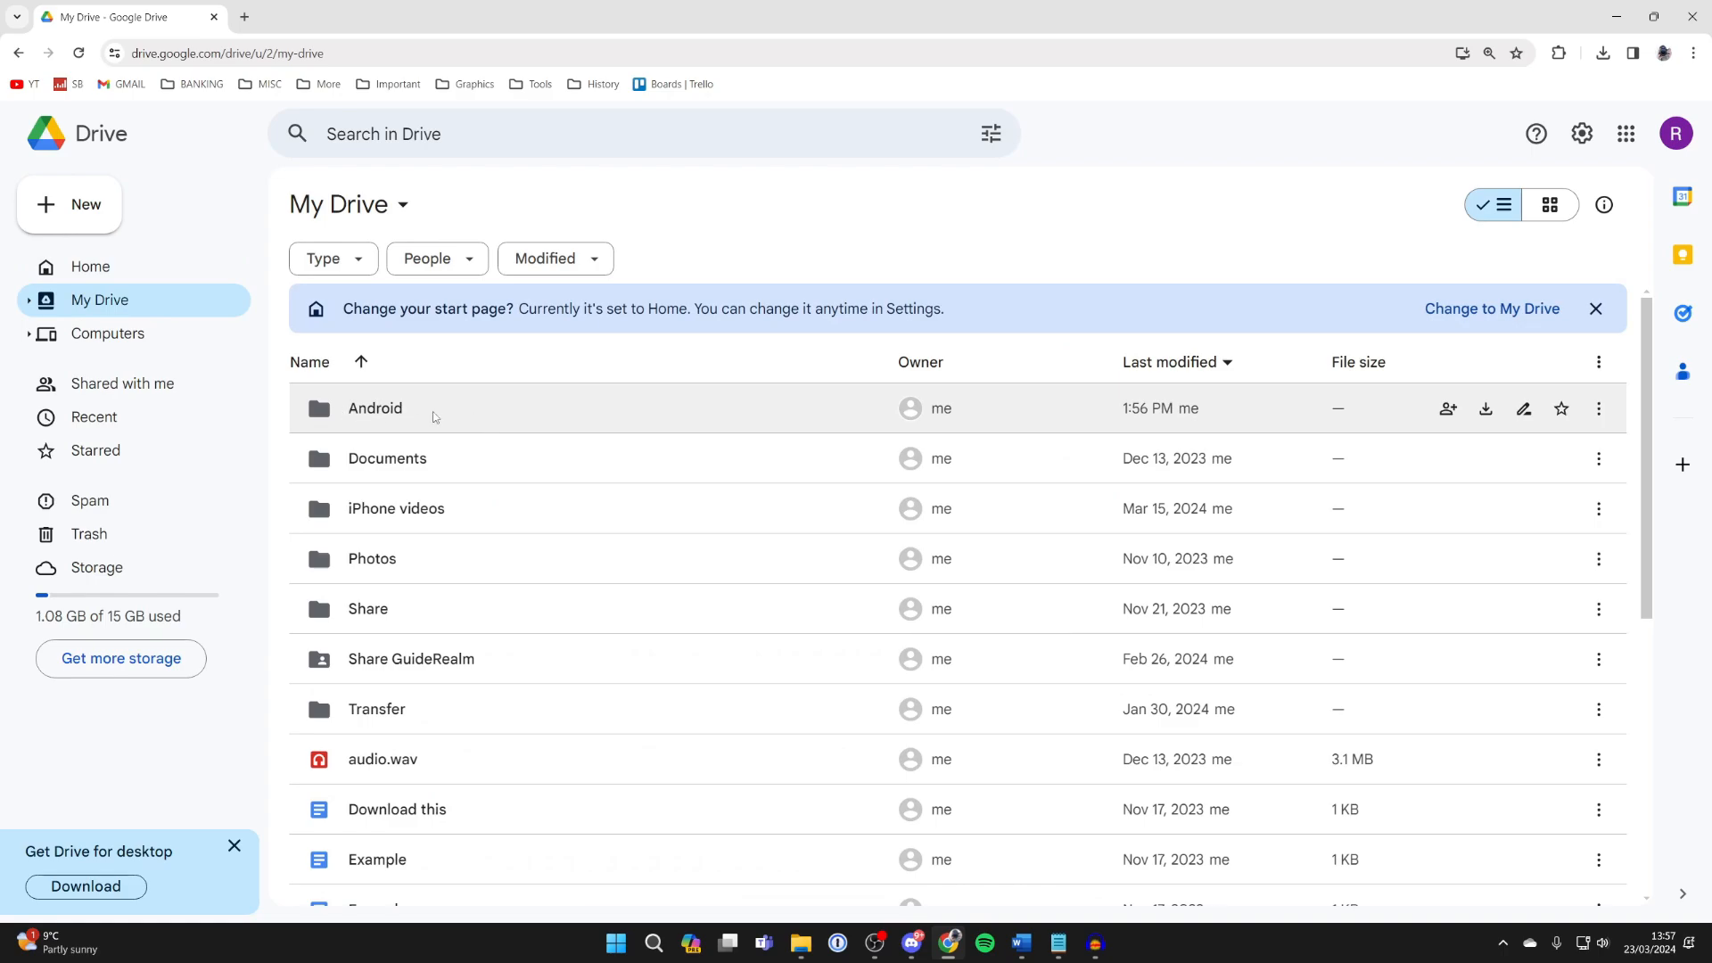
{"action": "double_click", "coordinate": [375, 407]}
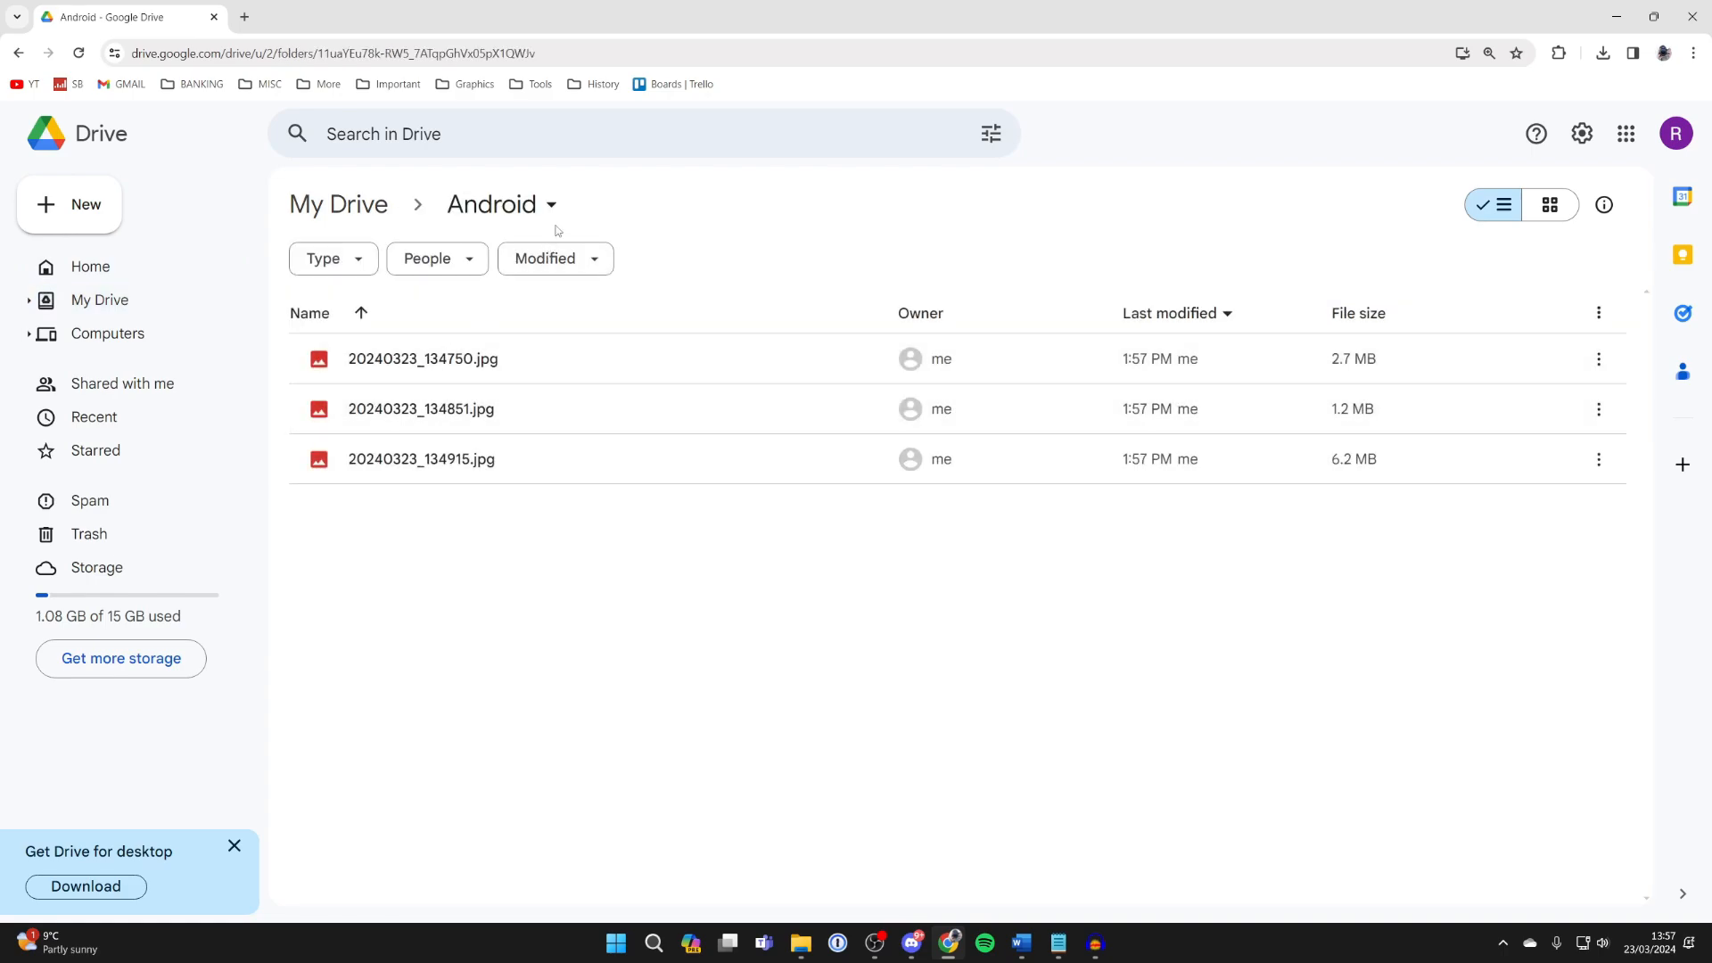
{"action": "mouse_move", "coordinate": [546, 205]}
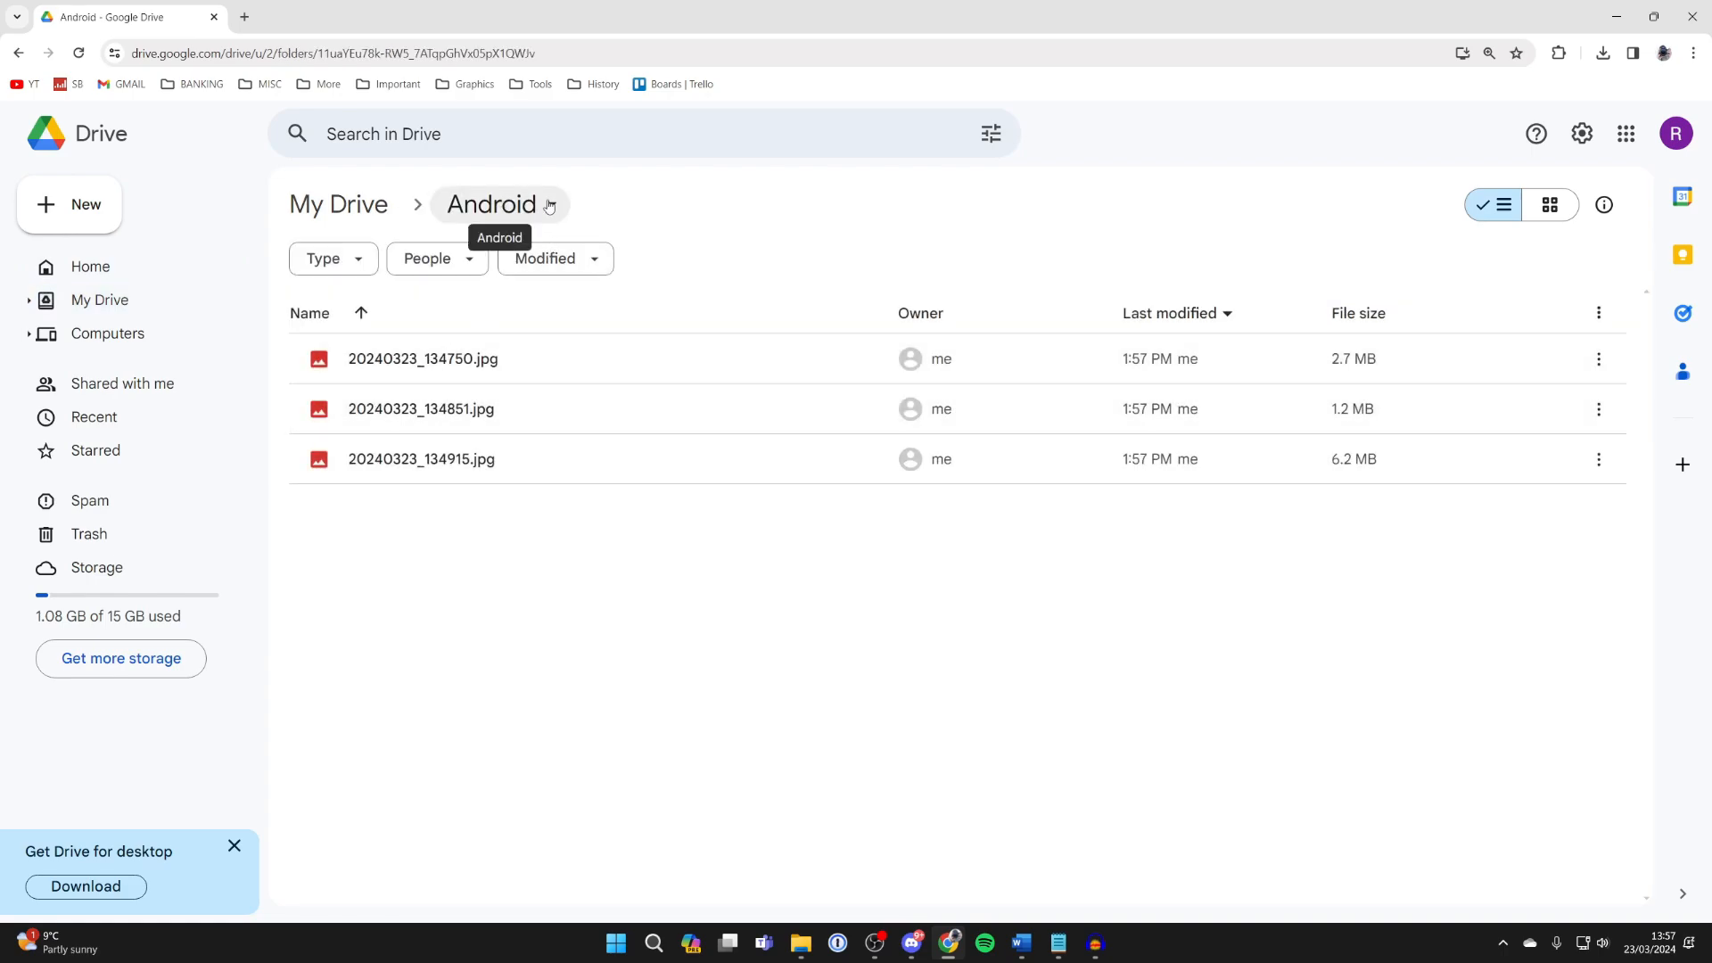
Download the whole Android folder of three photos as a zip.
{"action": "left_click", "coordinate": [1486, 358]}
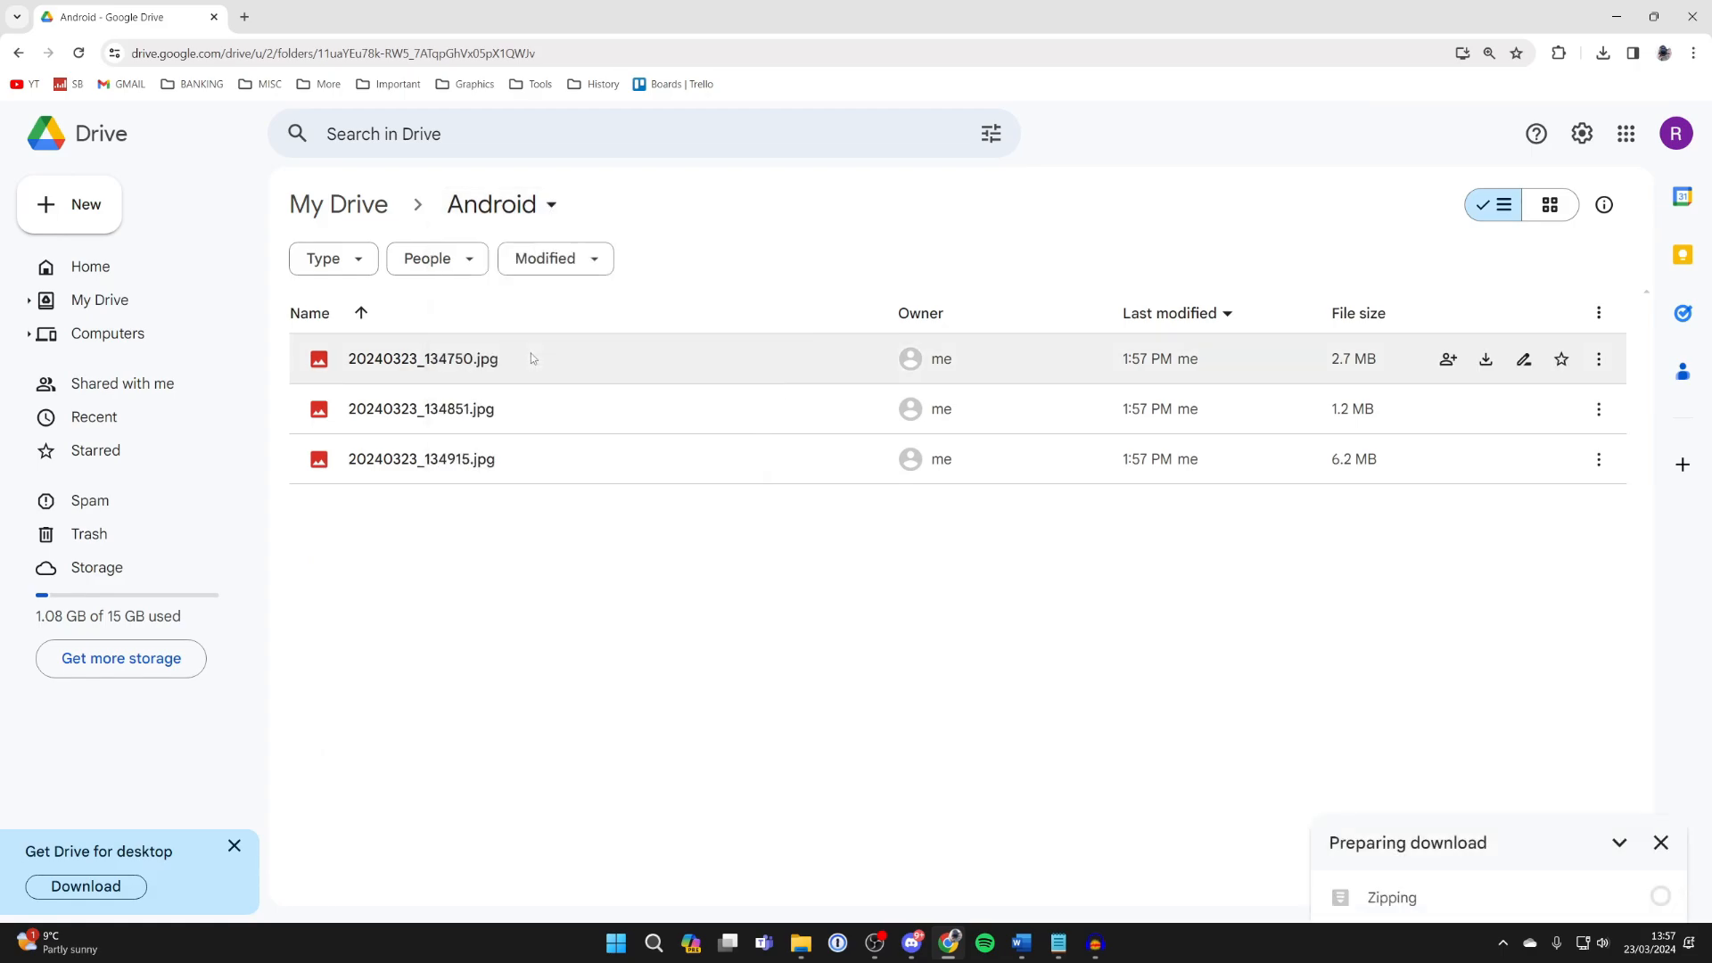
{"action": "left_click", "coordinate": [1603, 52]}
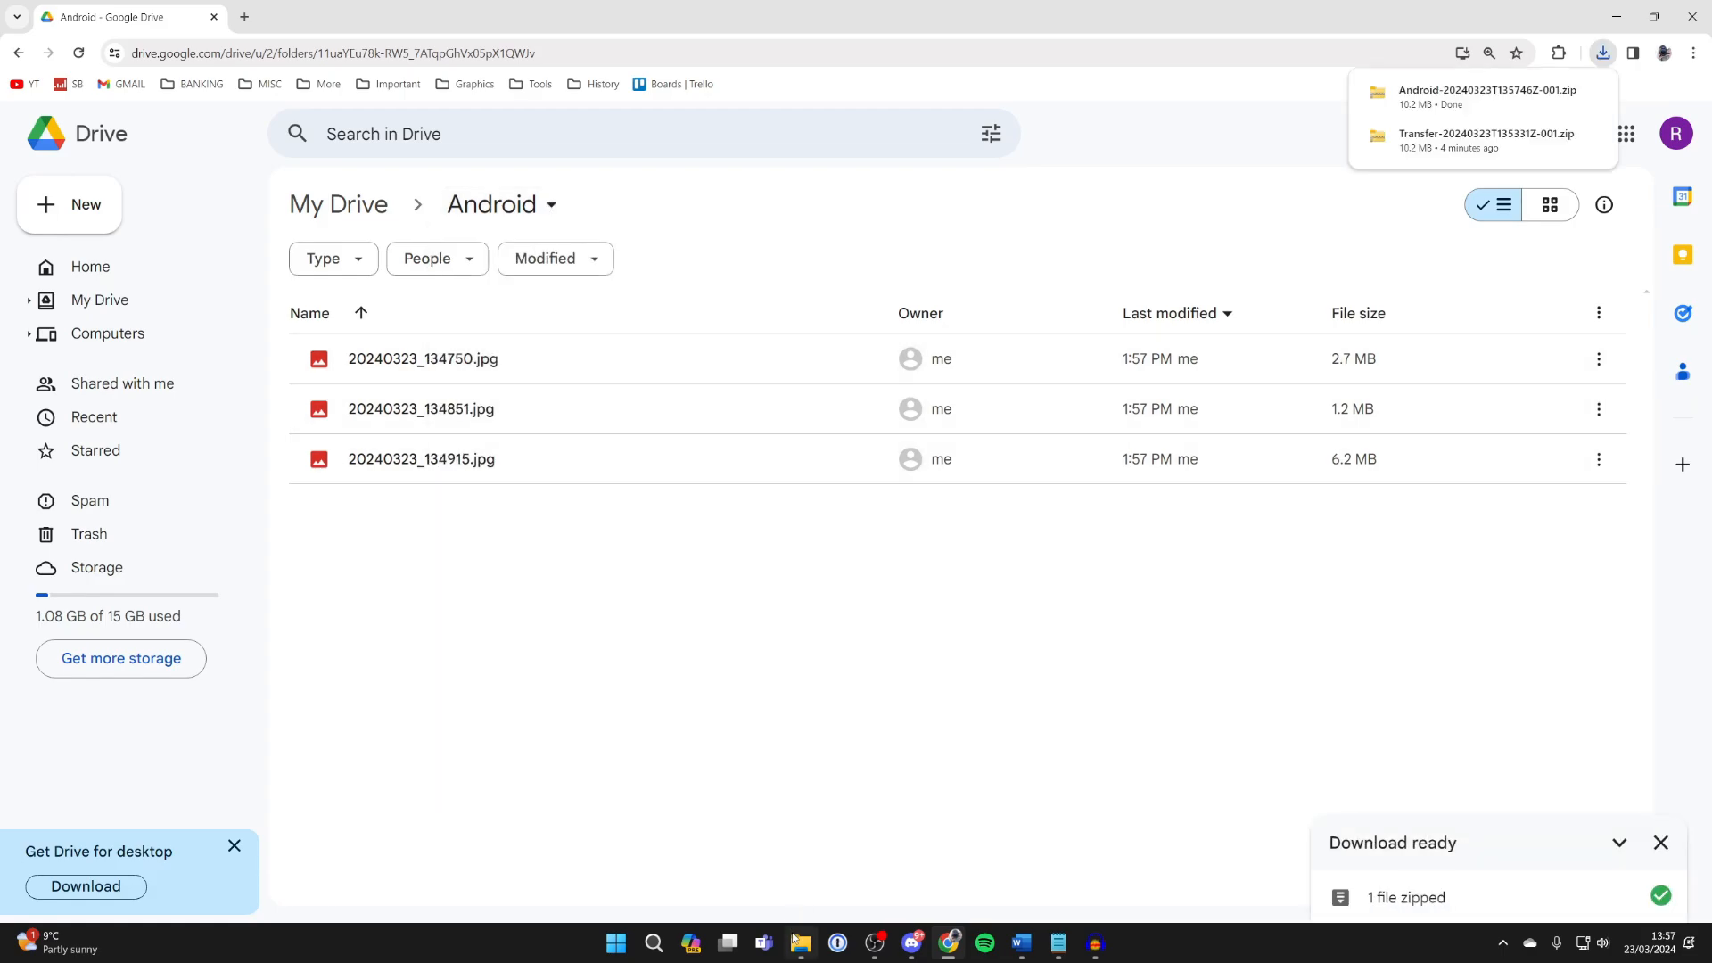
Locate the downloaded Android zip and extract its photos into a new folder.
{"action": "left_click", "coordinate": [801, 942]}
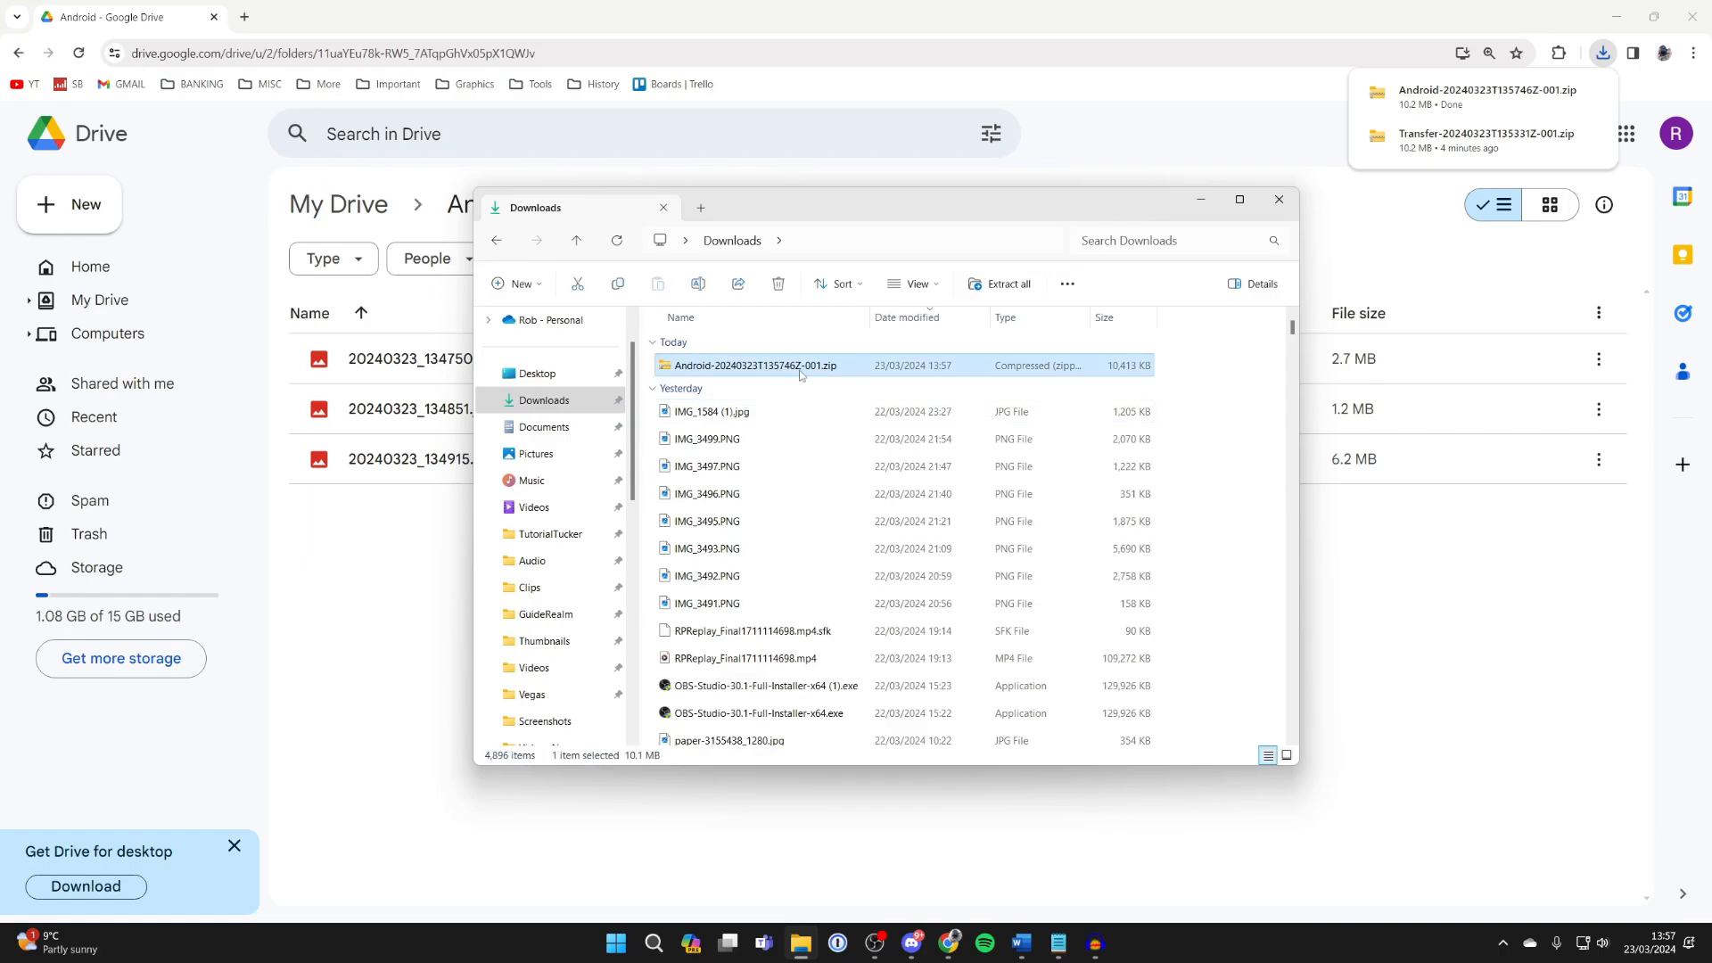
{"action": "left_click", "coordinate": [1006, 285]}
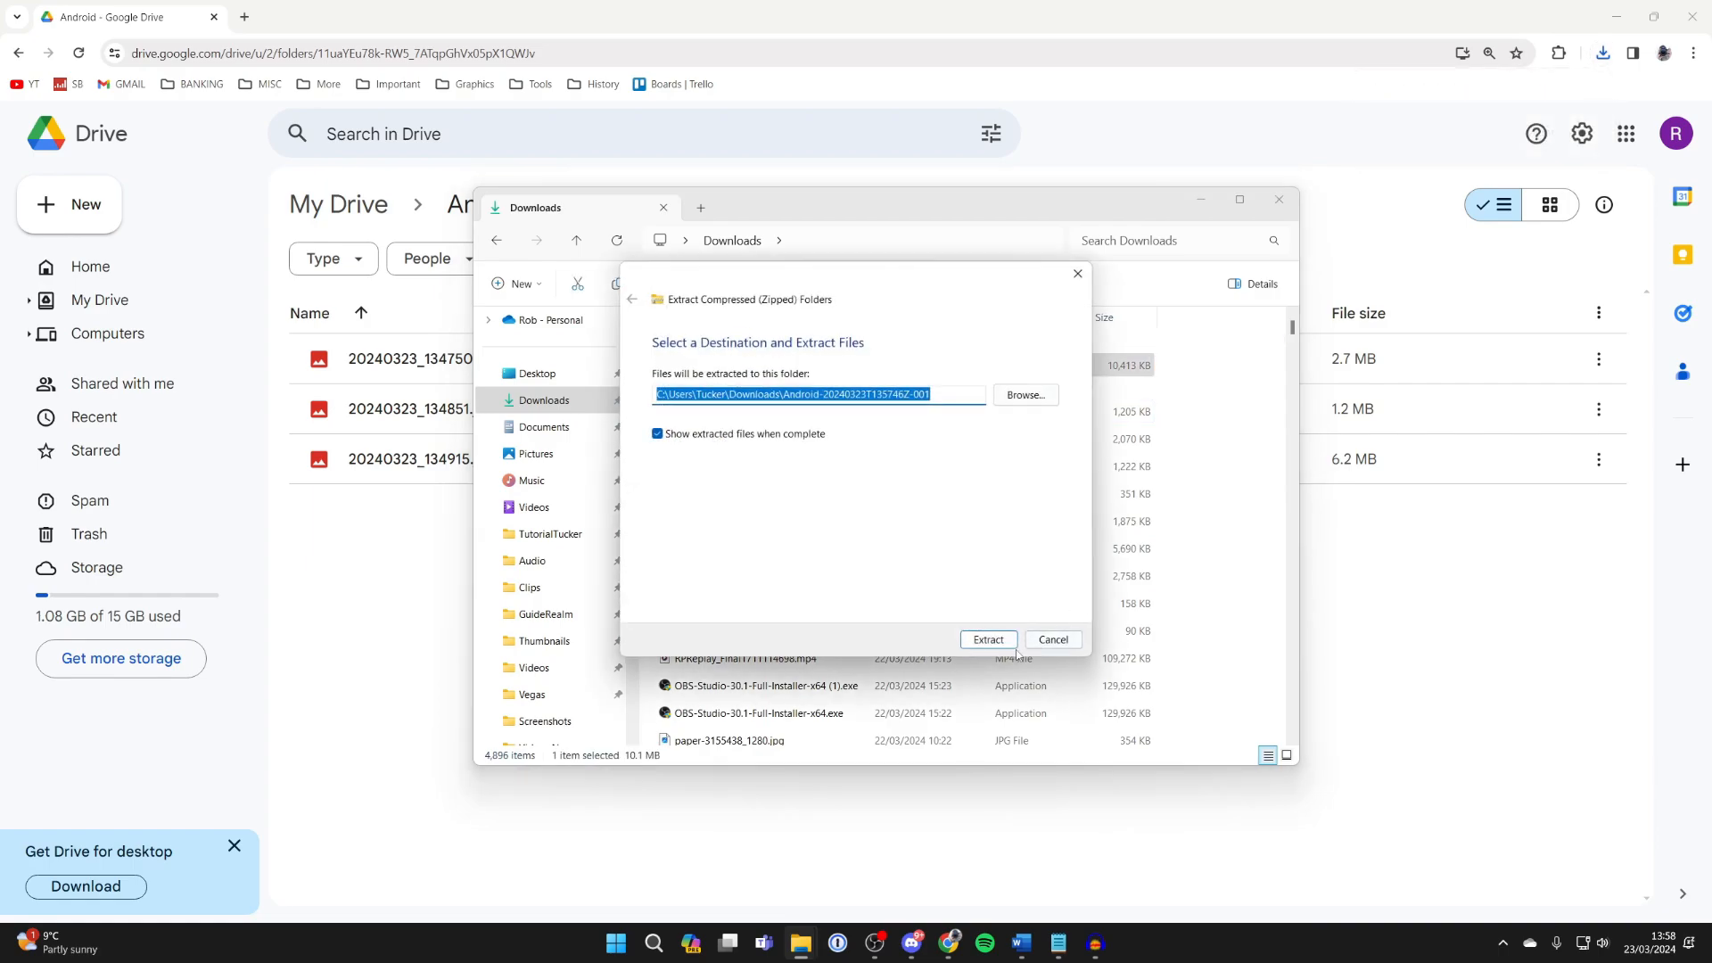
{"action": "left_click", "coordinate": [987, 638]}
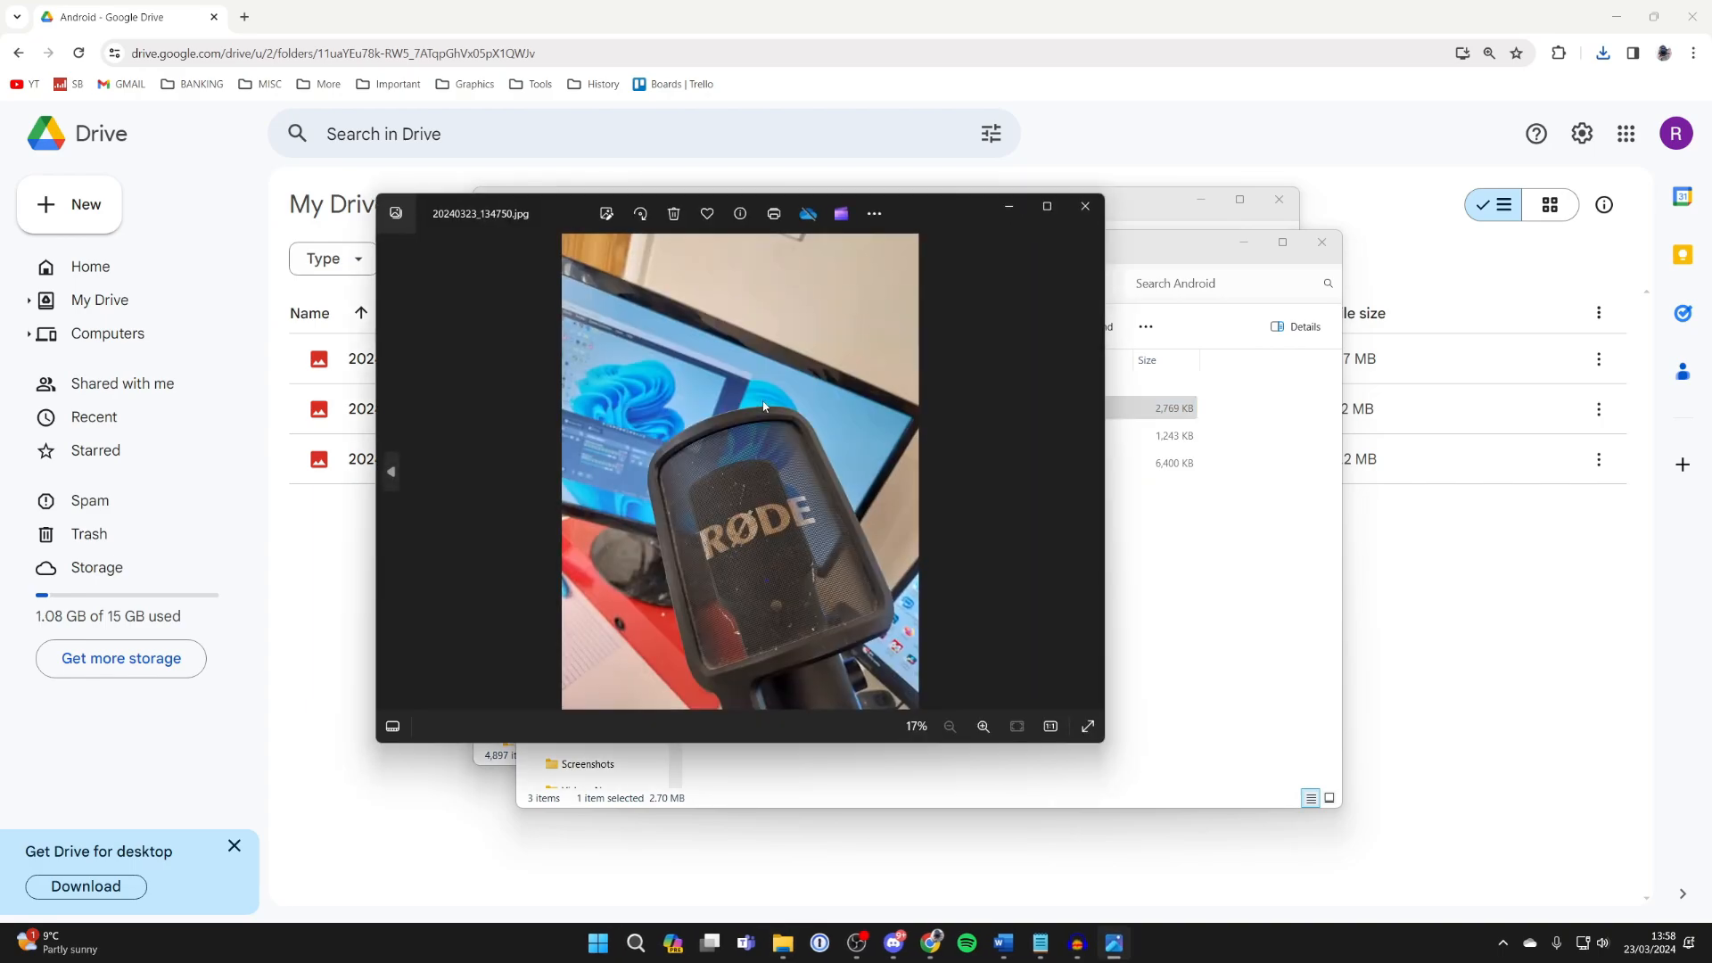
{"action": "mouse_move", "coordinate": [874, 212]}
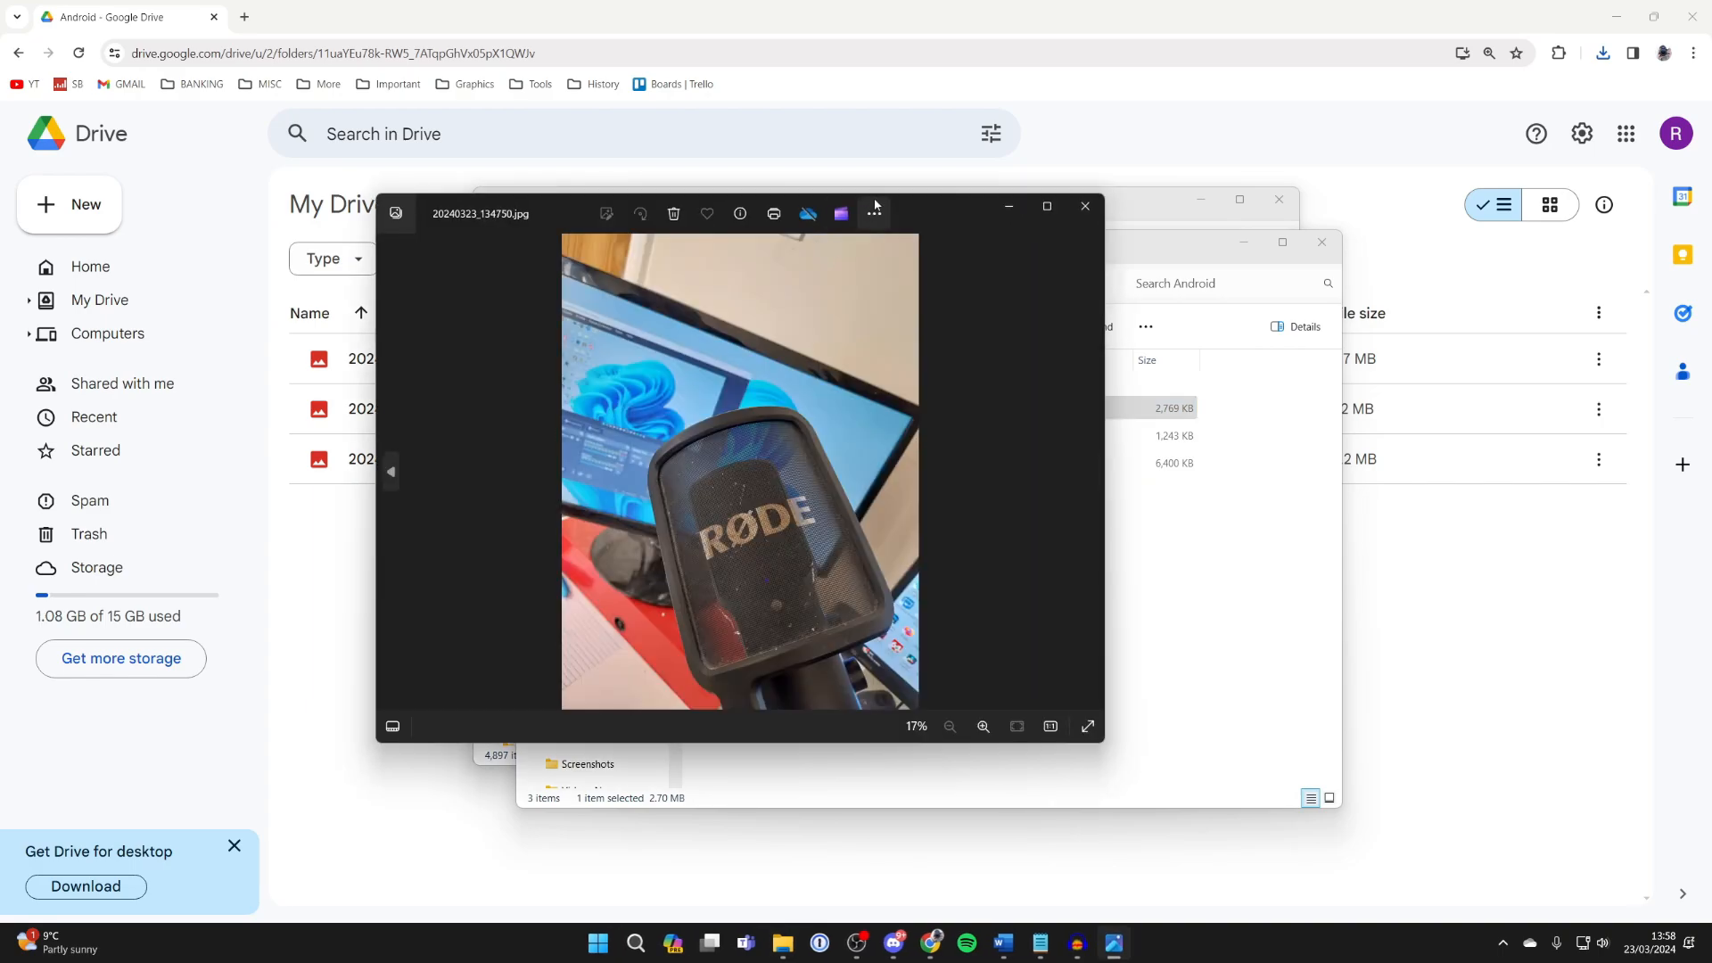